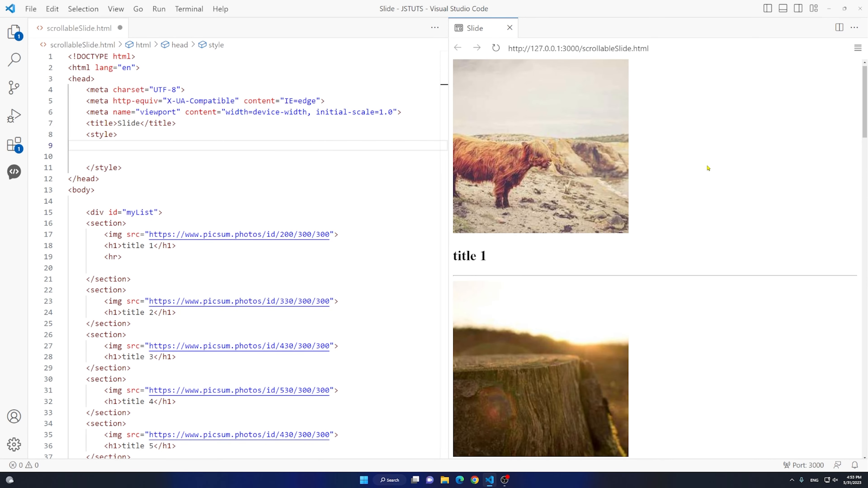
pyautogui.moveTo(365, 419)
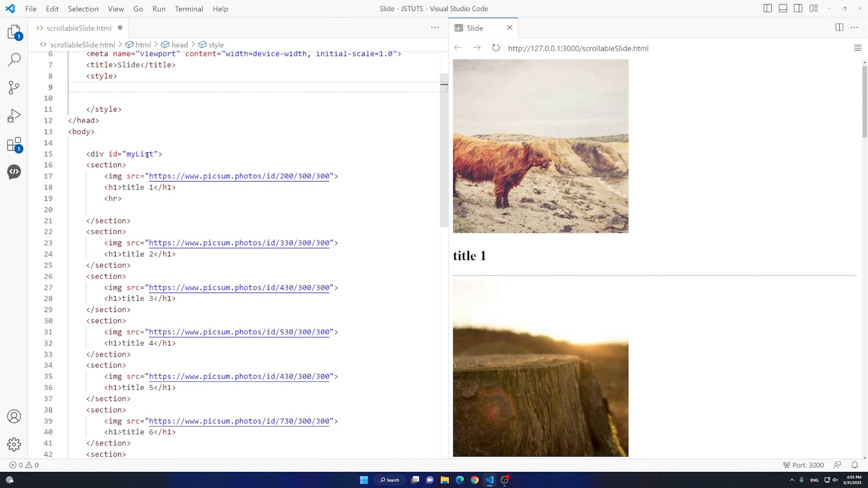
pyautogui.moveTo(242, 164)
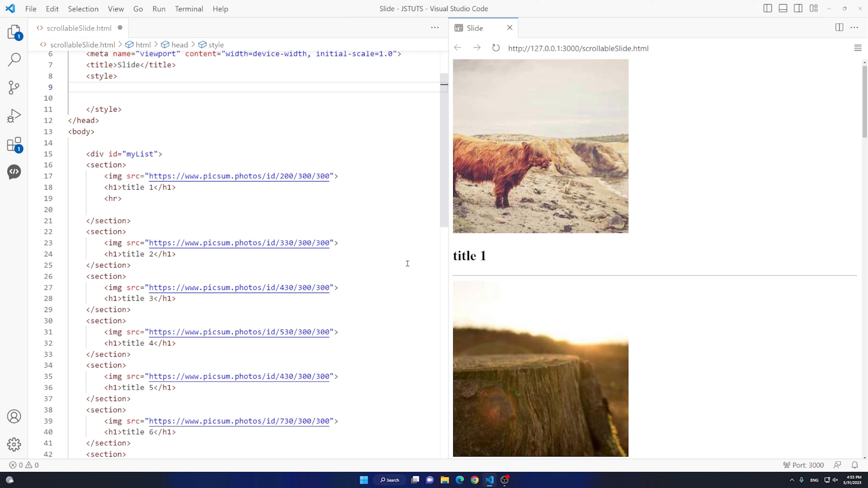
# Review the first section block and its horizontal rule in the markup
pyautogui.moveTo(86, 165); pyautogui.dragTo(131, 220)
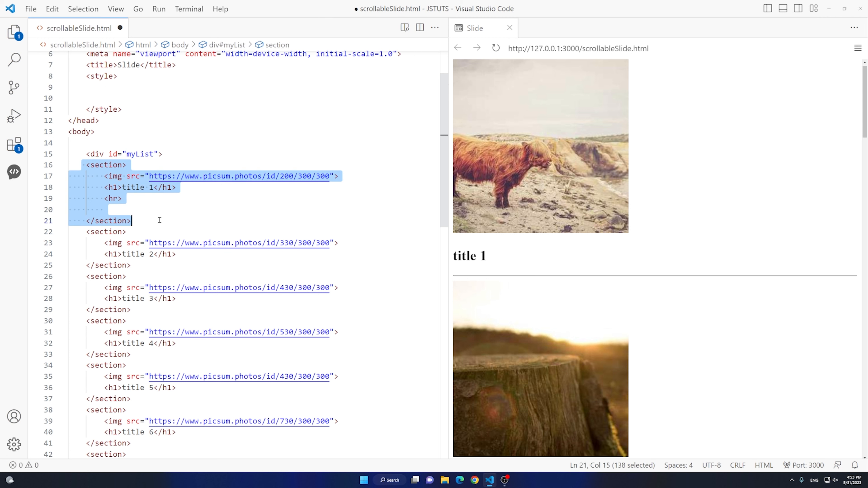
pyautogui.moveTo(128, 226)
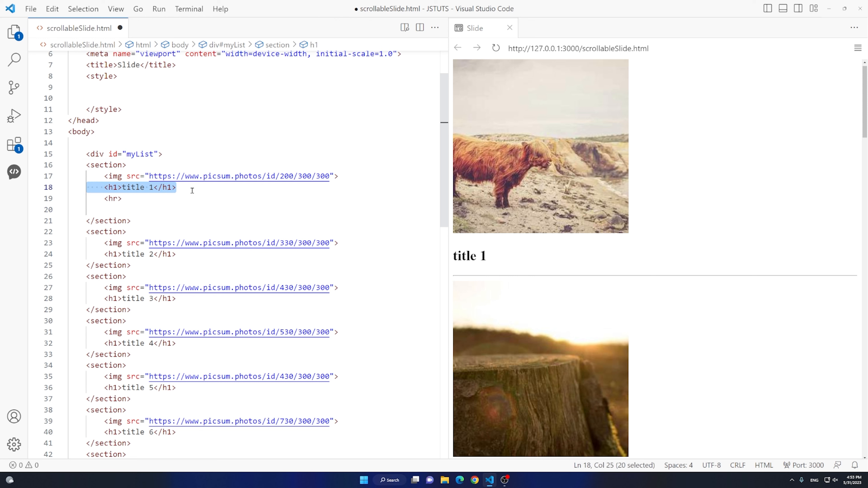
pyautogui.click(112, 198)
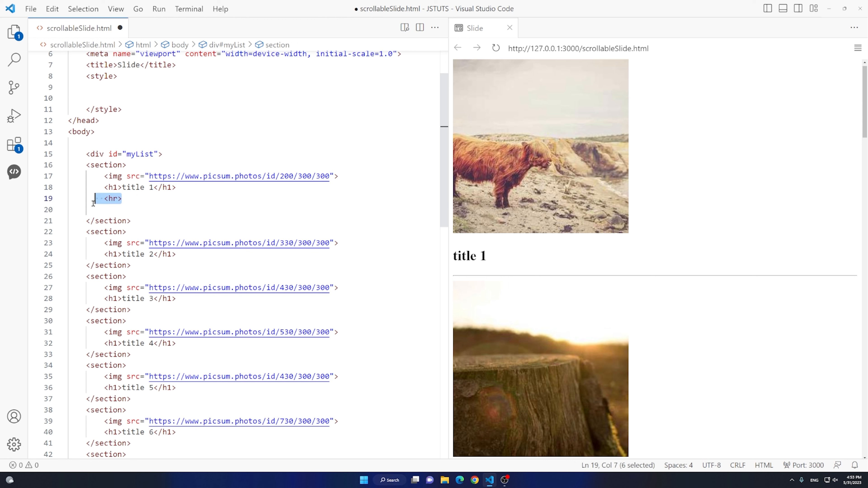
pyautogui.moveTo(232, 191)
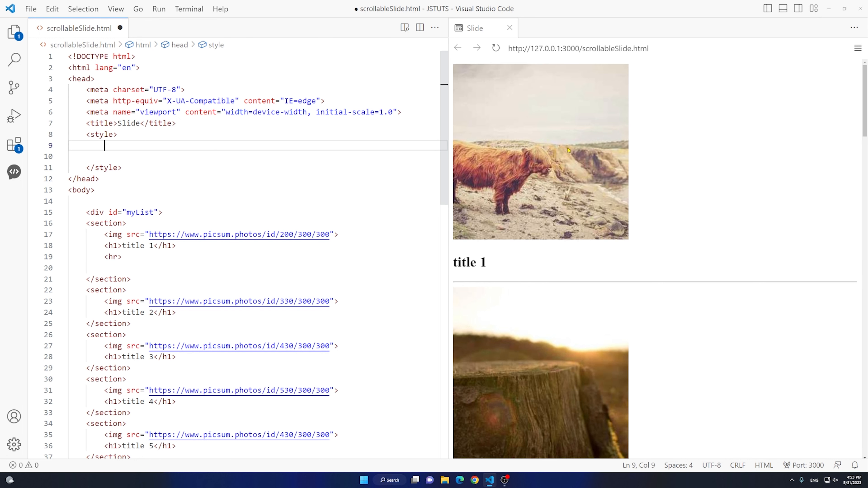
# Add an html rule with scroll-snap-type: y mandatory and a pulse 2000ms infinite alternate animation
pyautogui.write('html {')
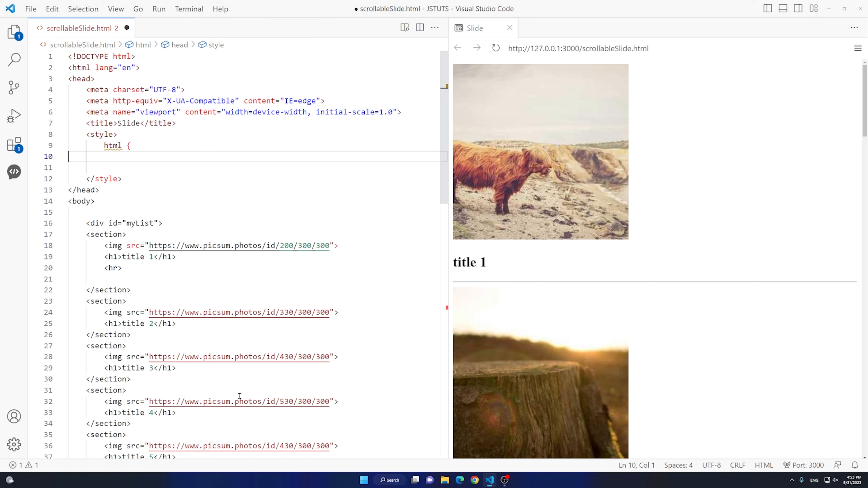
pyautogui.write('scroll-snap-type: y mandatory;')
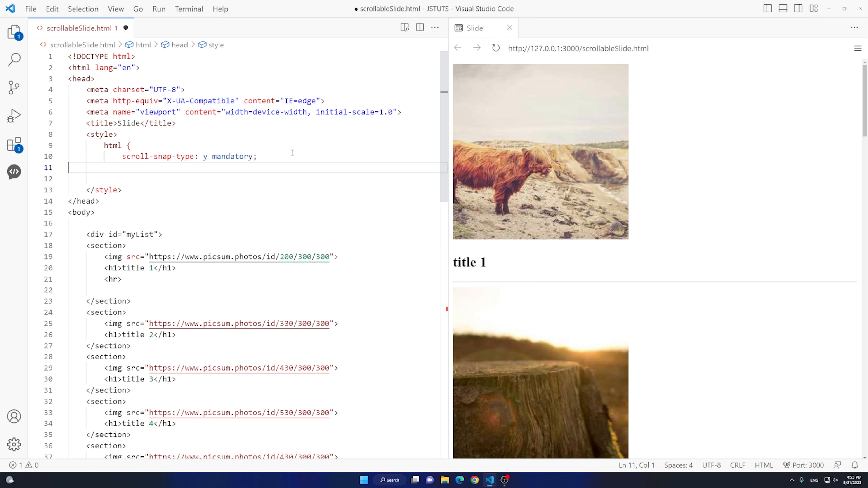
pyautogui.write('animation: pulse 2000ms  infinite alternate;')
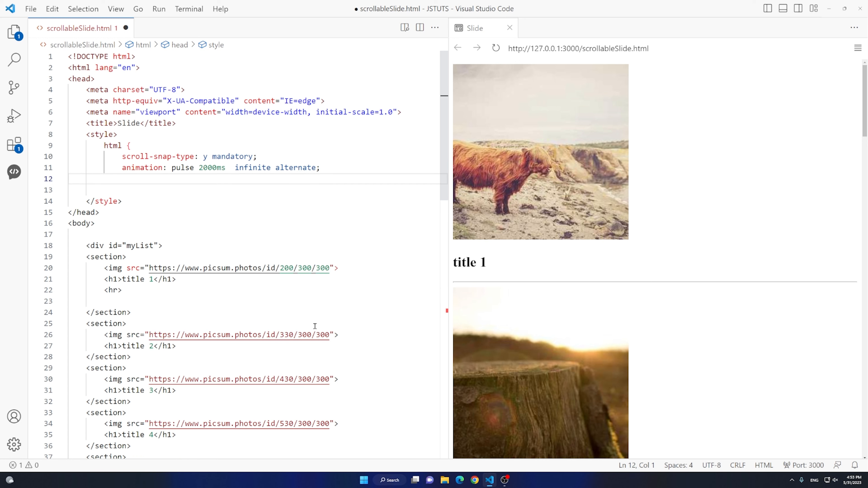
pyautogui.moveTo(269, 379)
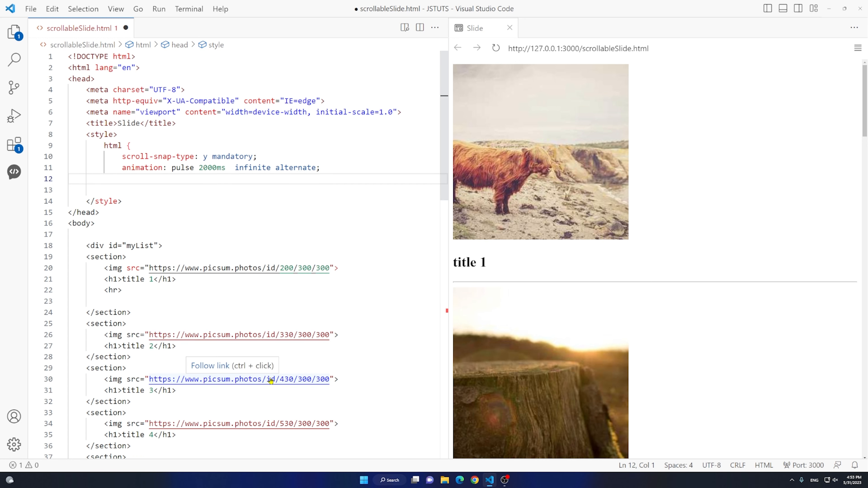
pyautogui.moveTo(257, 229)
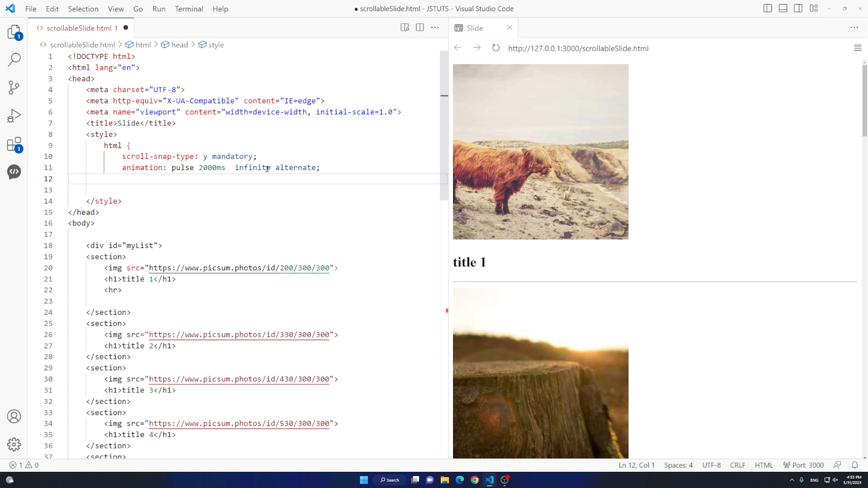
pyautogui.write('}')
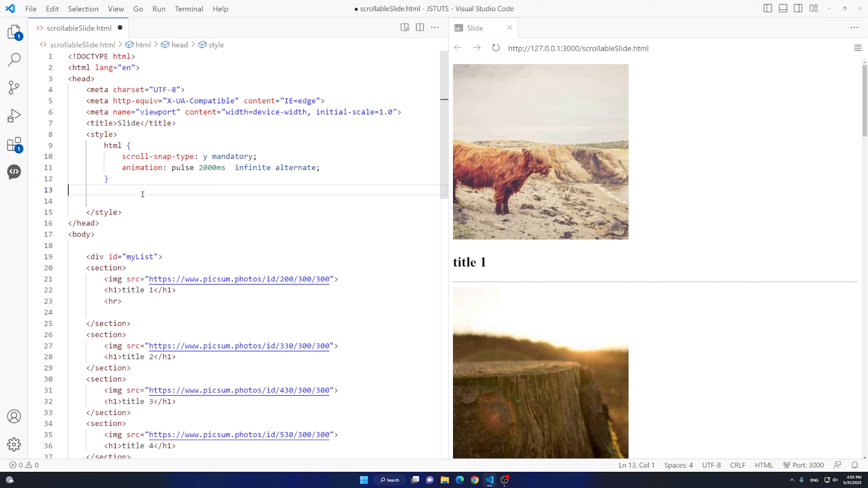
pyautogui.moveTo(231, 185)
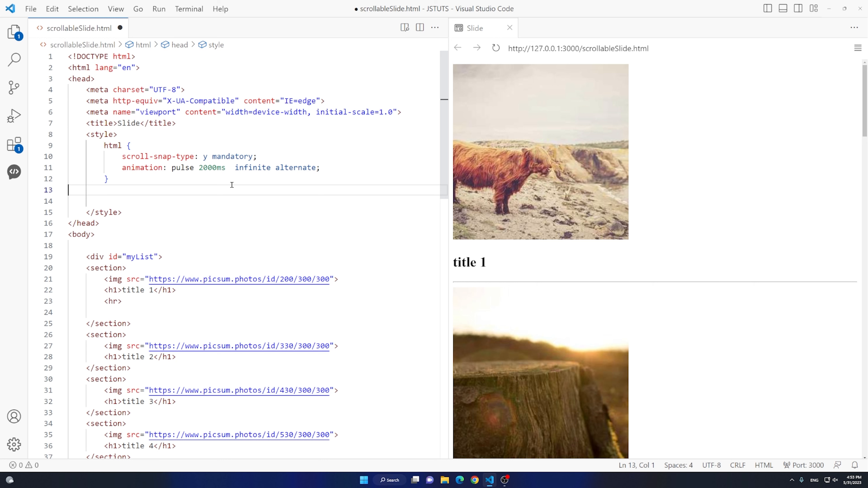
pyautogui.moveTo(370, 352)
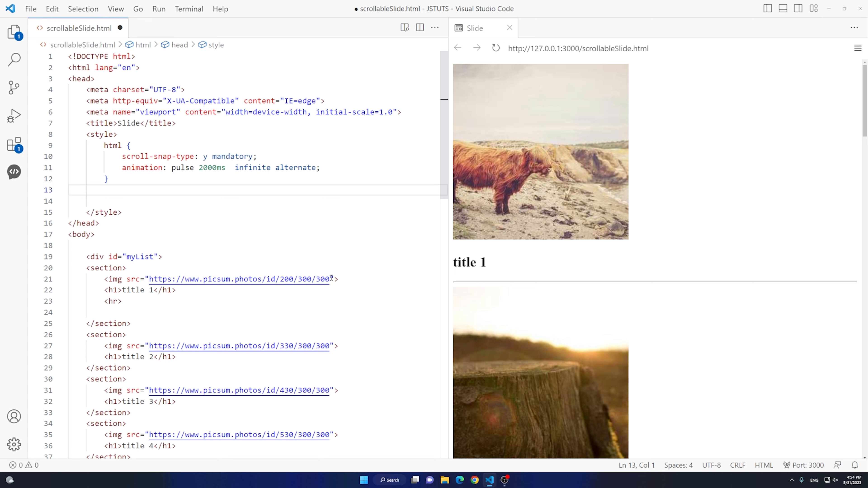
pyautogui.moveTo(366, 283)
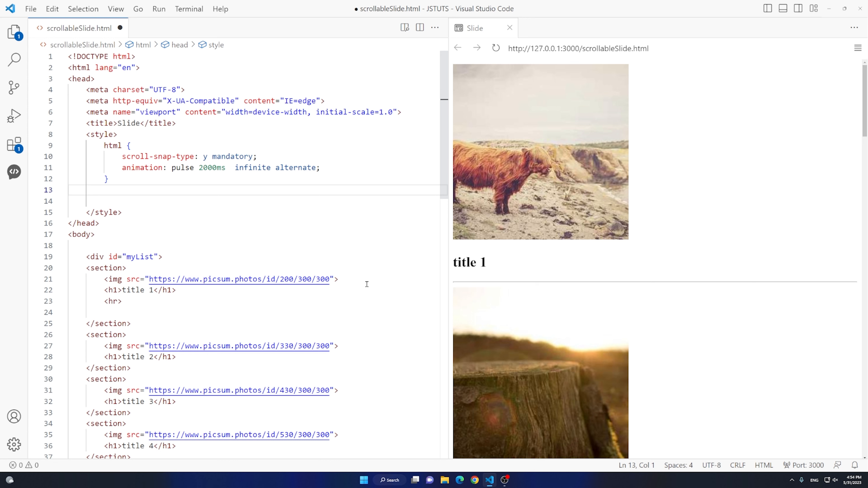
# Style #myList section with block-size: 100vh, scroll-snap-align: center and scroll-snap-stop: always
pyautogui.write('#myList section {')
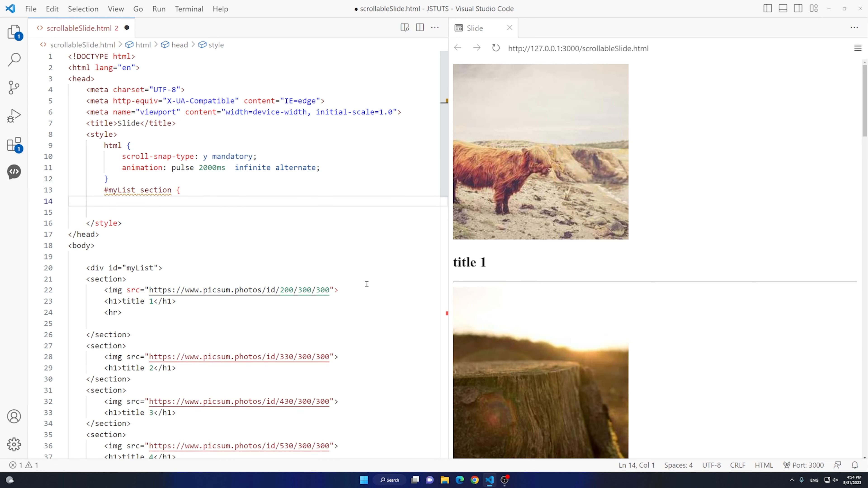
pyautogui.moveTo(116, 190)
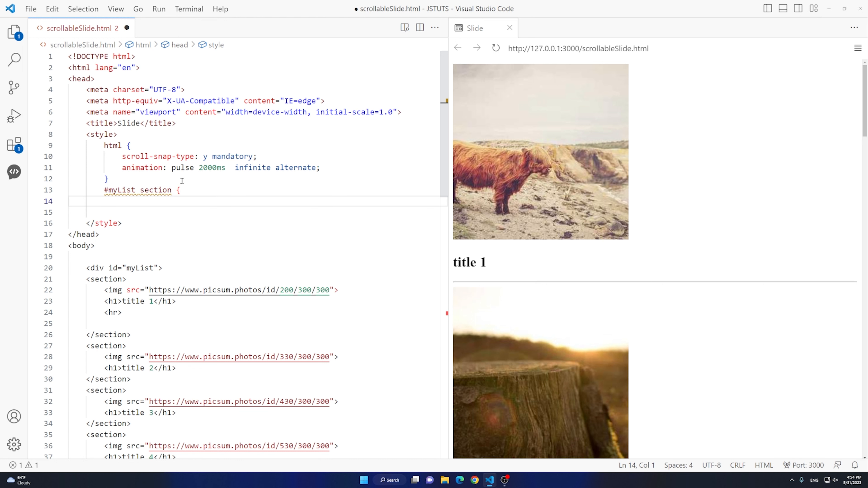
pyautogui.write('block-size: 100vh;')
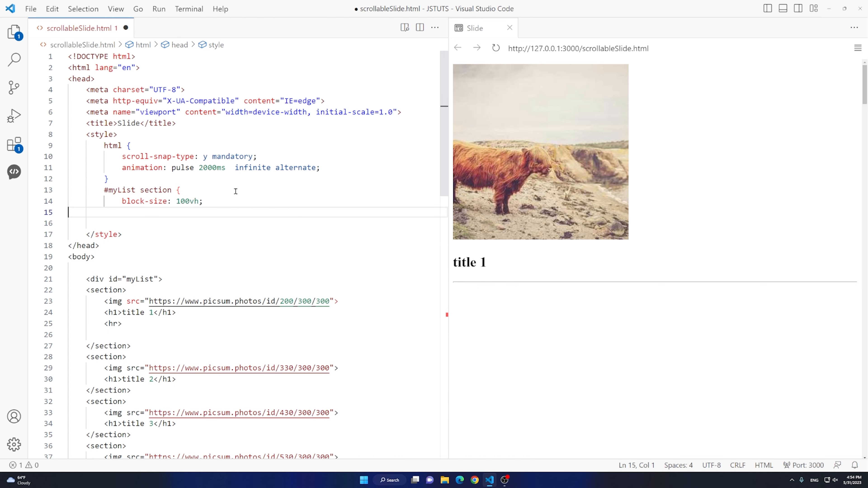
pyautogui.write('scroll-snap-align: center;')
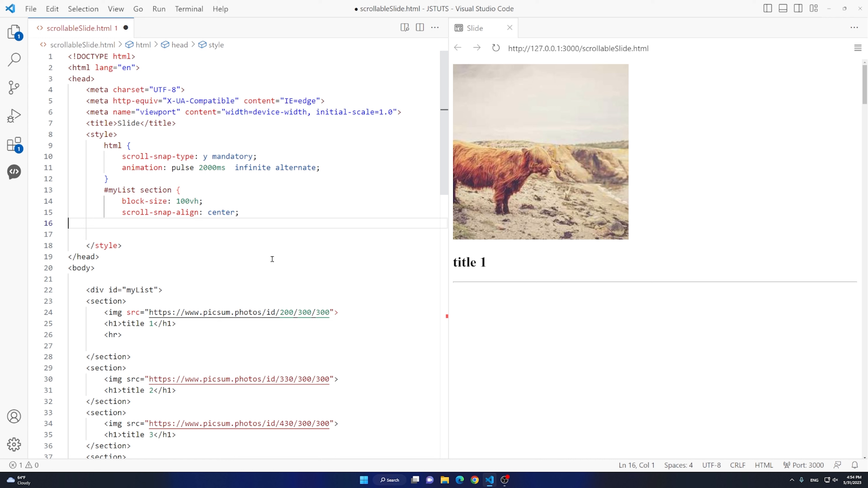
pyautogui.write('scroll-snap-stop: always;')
pyautogui.click(258, 234)
pyautogui.write('display: grid;')
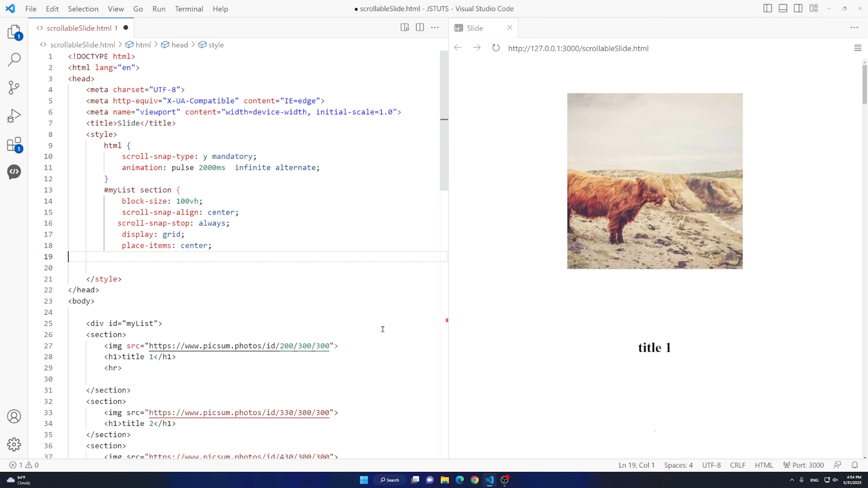
# Give sections a translucent light grey background rgba(230, 230, 230, 0.663) and begin the pulse keyframes
pyautogui.write('background-color: rgba(230, 230, 230, 0.663);')
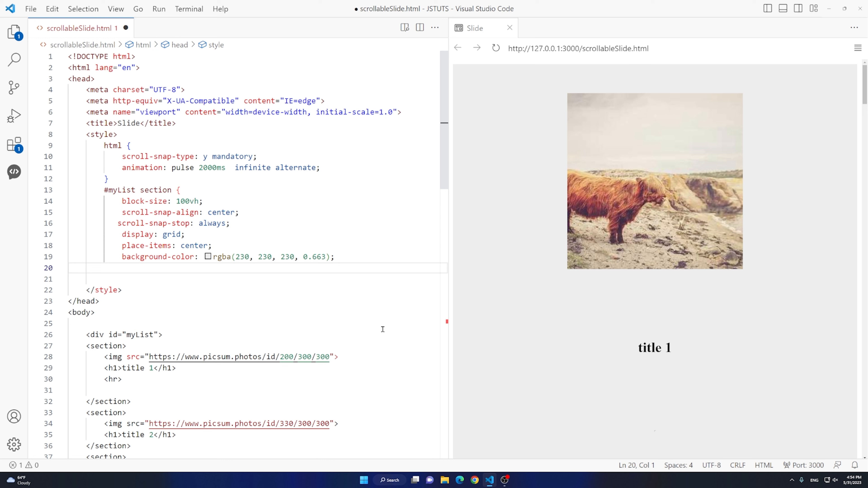
pyautogui.moveTo(326, 305)
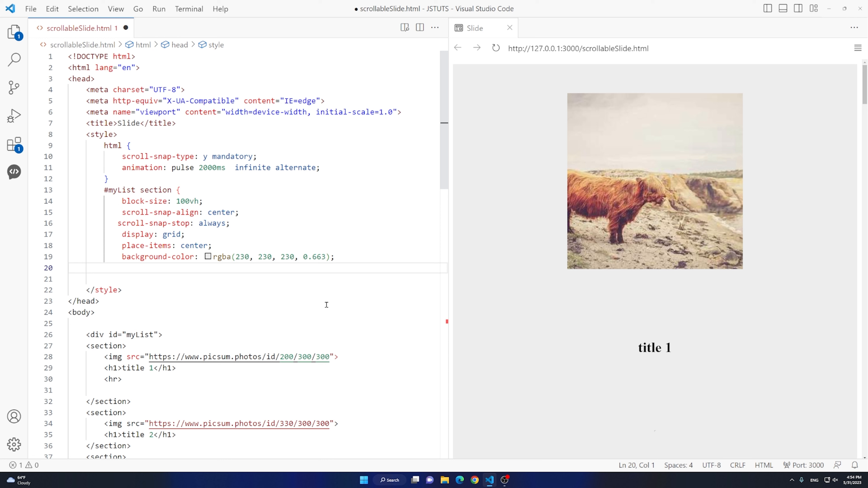
pyautogui.press('enter')
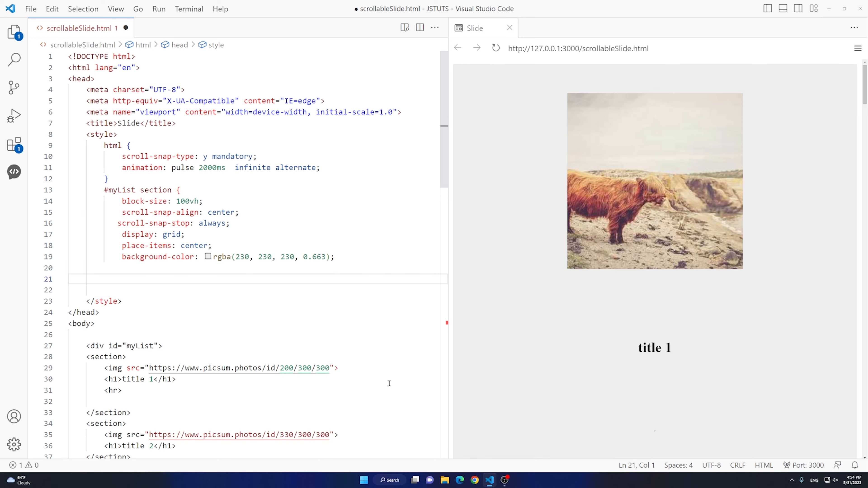
pyautogui.write('@keyframes pulse {')
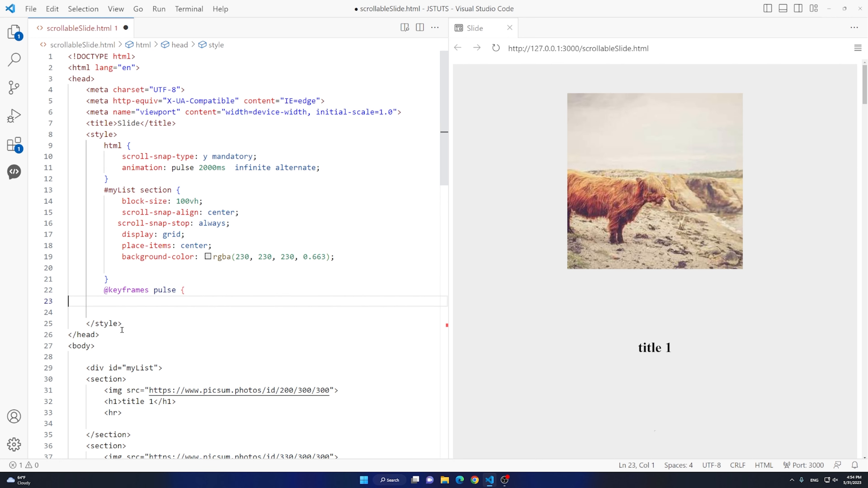
pyautogui.moveTo(266, 289)
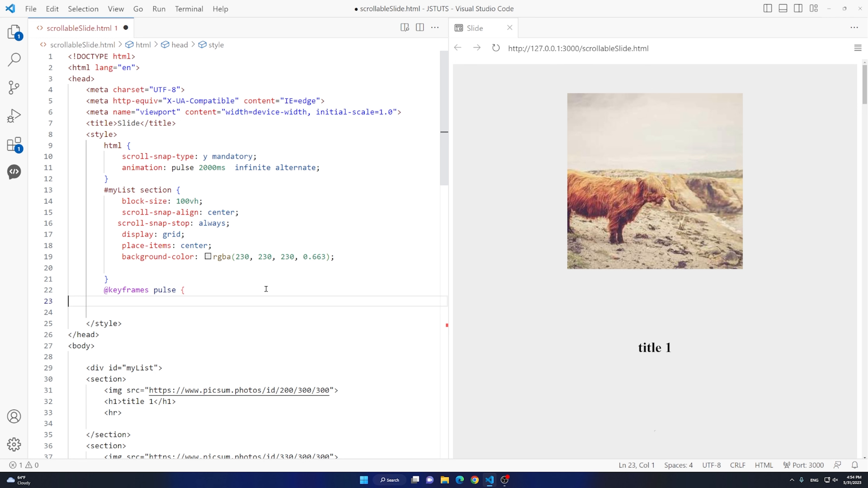
# Define pulse keyframes fading the background from #ff0a0a to #05ff82
pyautogui.write('from {background-color: #ff0a0a;}')
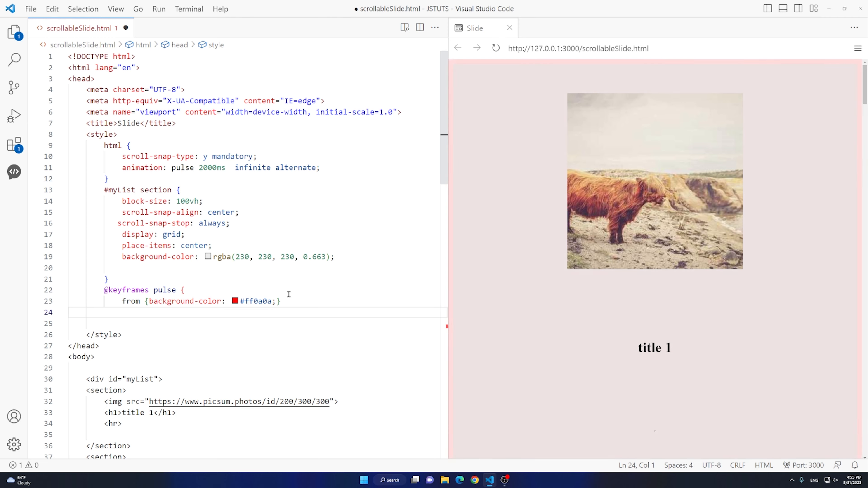
pyautogui.write('to {background-color: #05ff82;}')
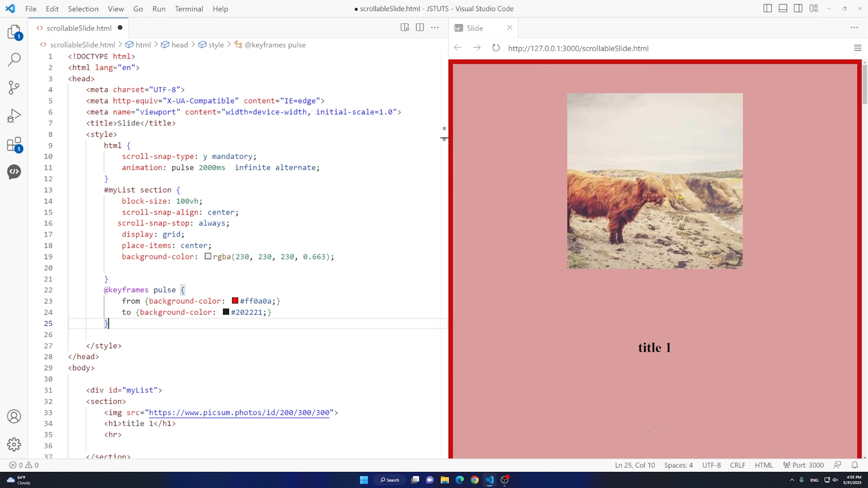
pyautogui.scroll(-3)
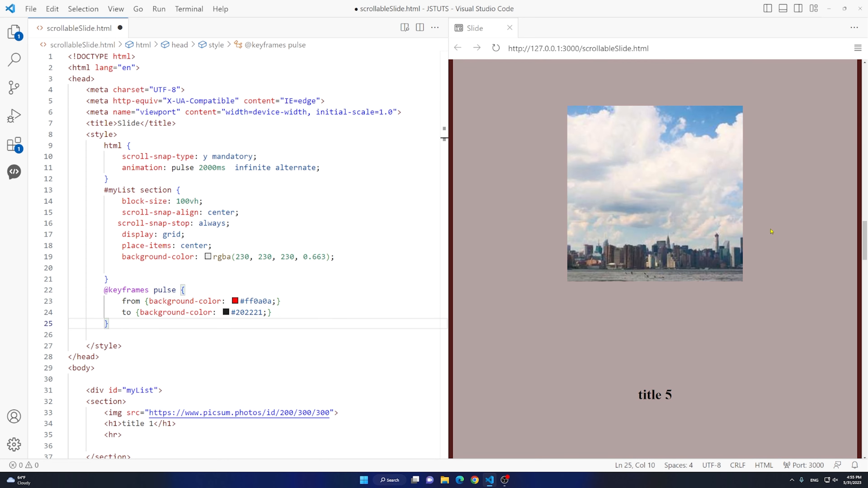
pyautogui.scroll(-3)
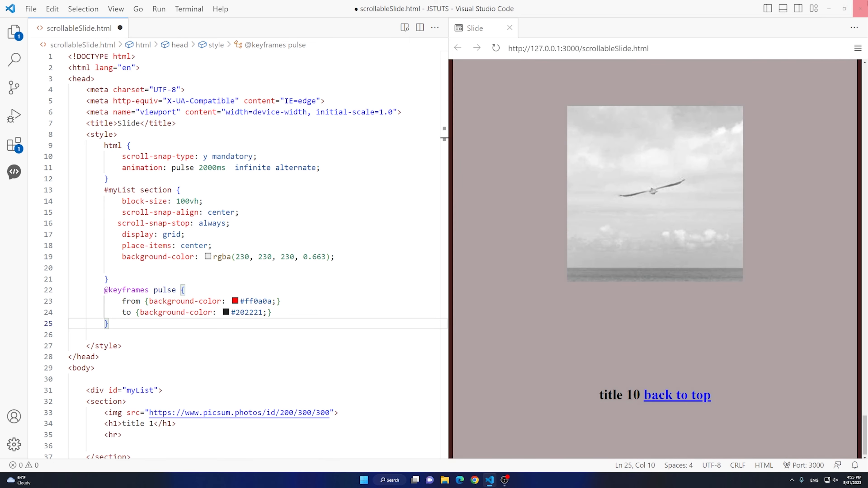
pyautogui.moveTo(677, 395)
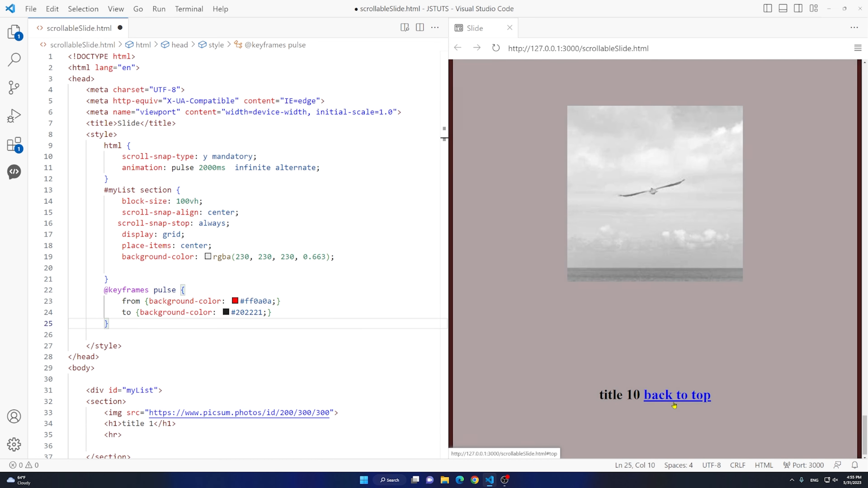
pyautogui.click(677, 395)
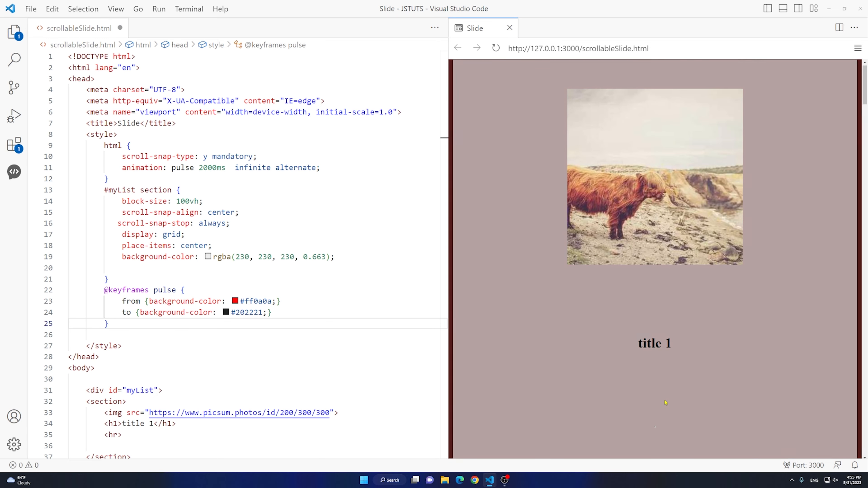
pyautogui.scroll(-3)
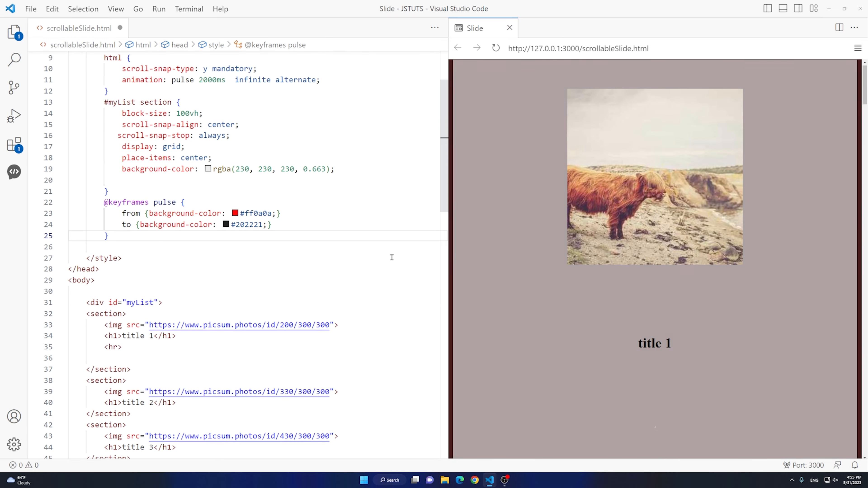
pyautogui.scroll(-3)
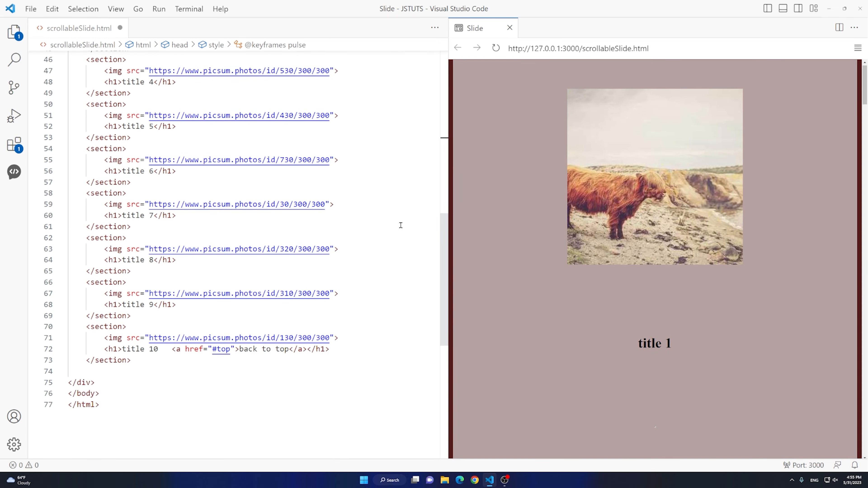